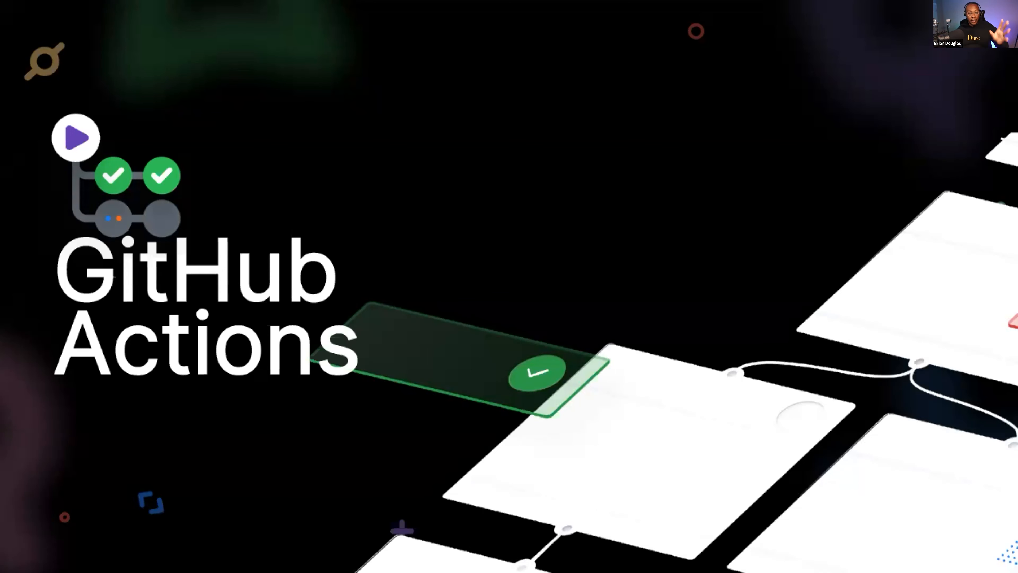
Advance to the slide showing the release.yml workflow run graph with its build, semantic release, deploy and cleanup jobs
left_click(325, 134)
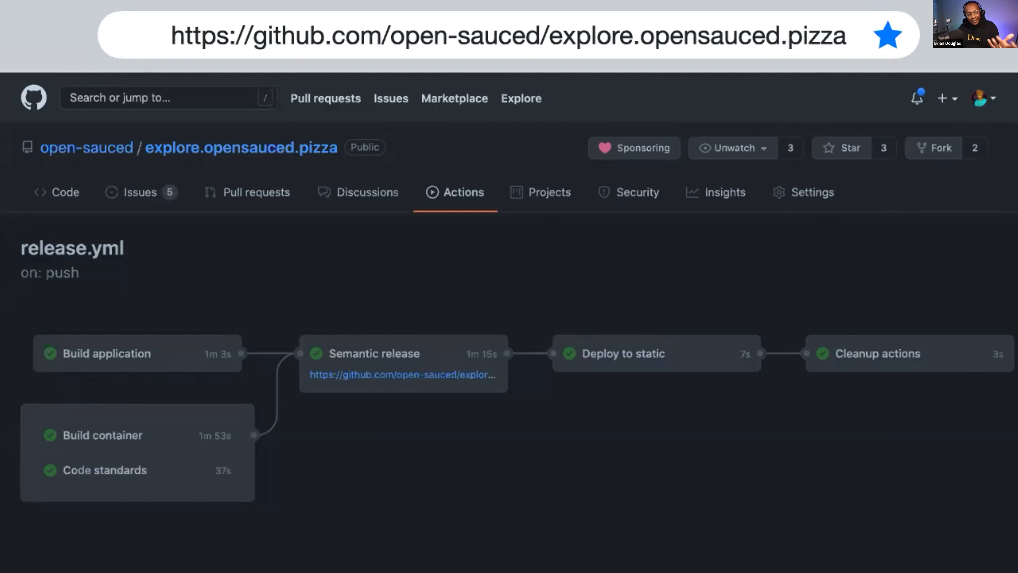
left_click(64, 187)
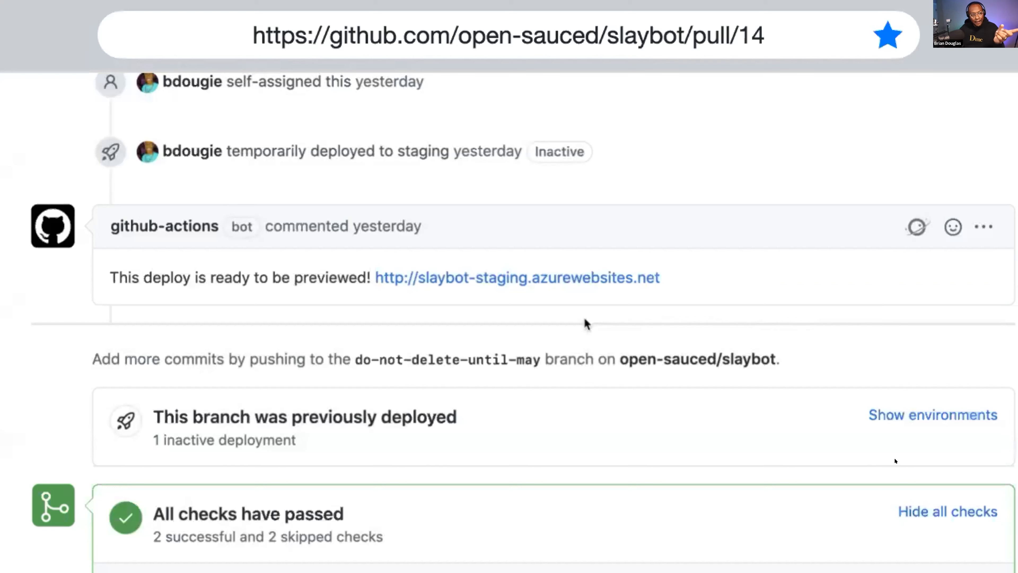
mouse_move(613, 351)
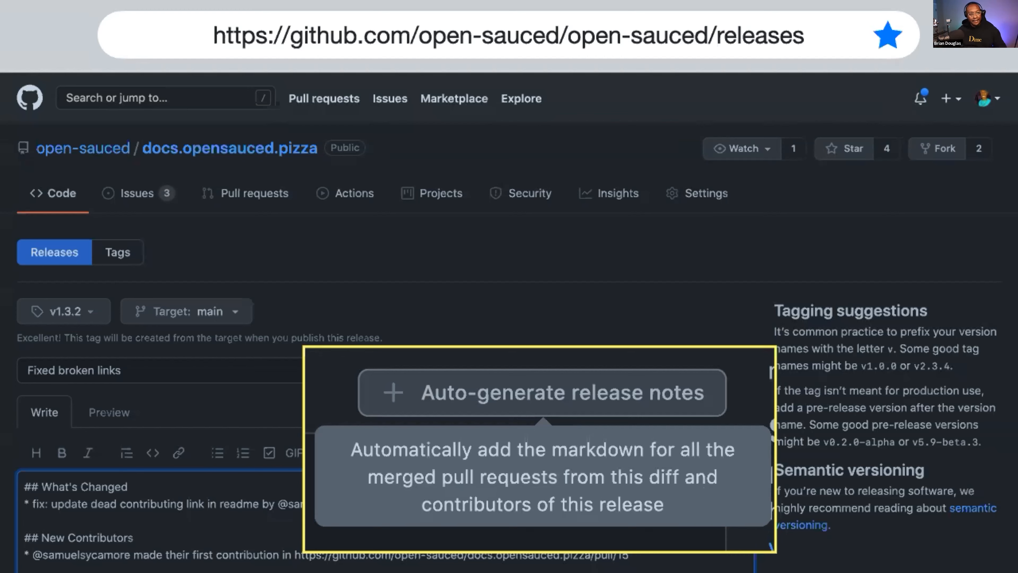
Advance to the slide zooming in on the auto-generated v1.3.2 What's Changed release notes
left_click(542, 393)
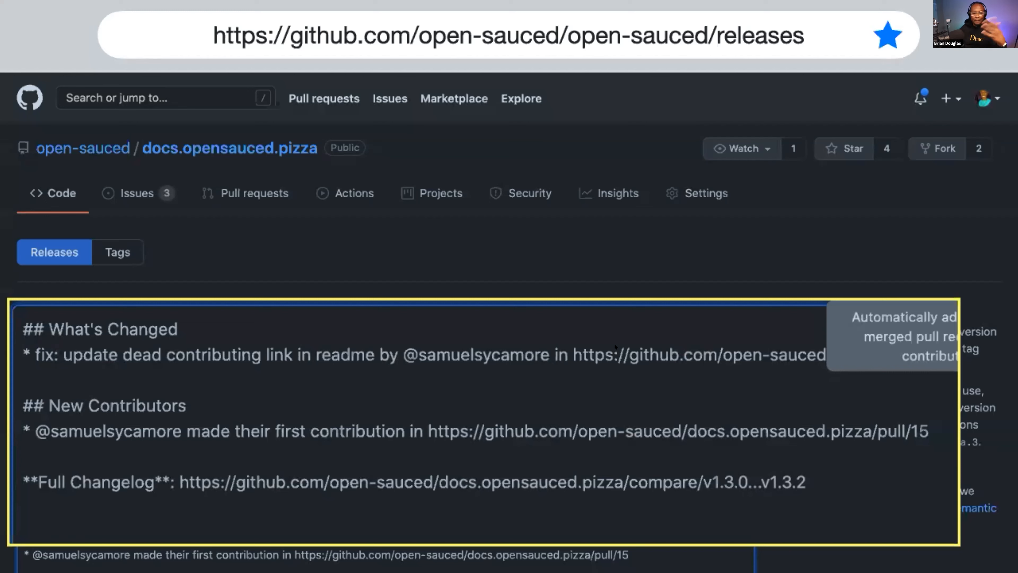
mouse_move(766, 474)
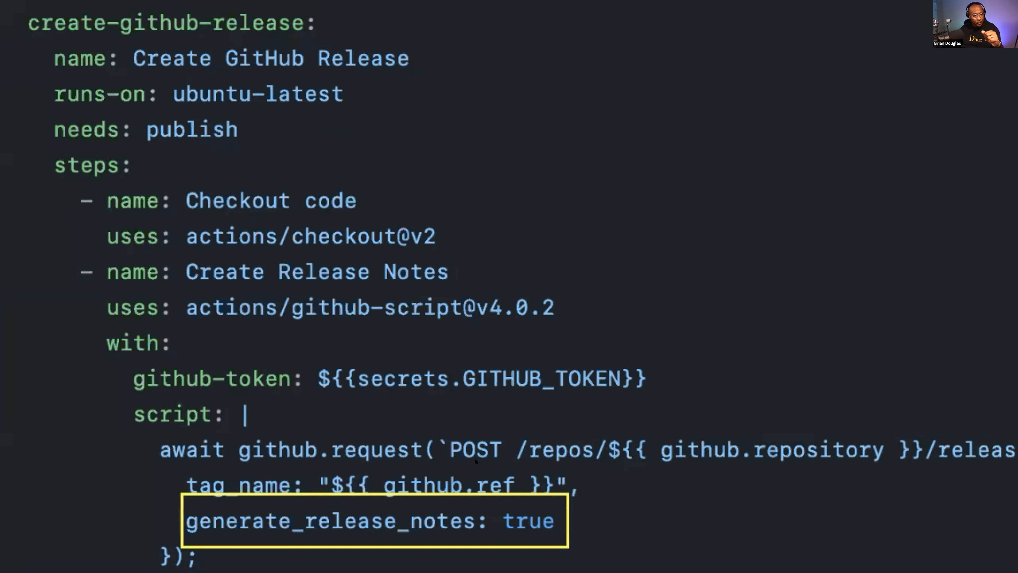
mouse_move(205, 515)
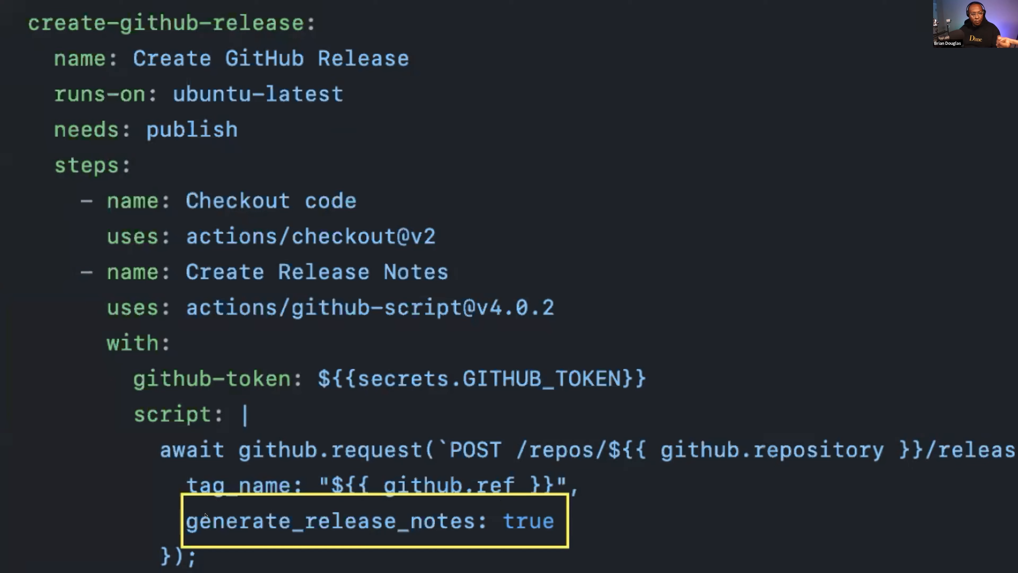
mouse_move(461, 513)
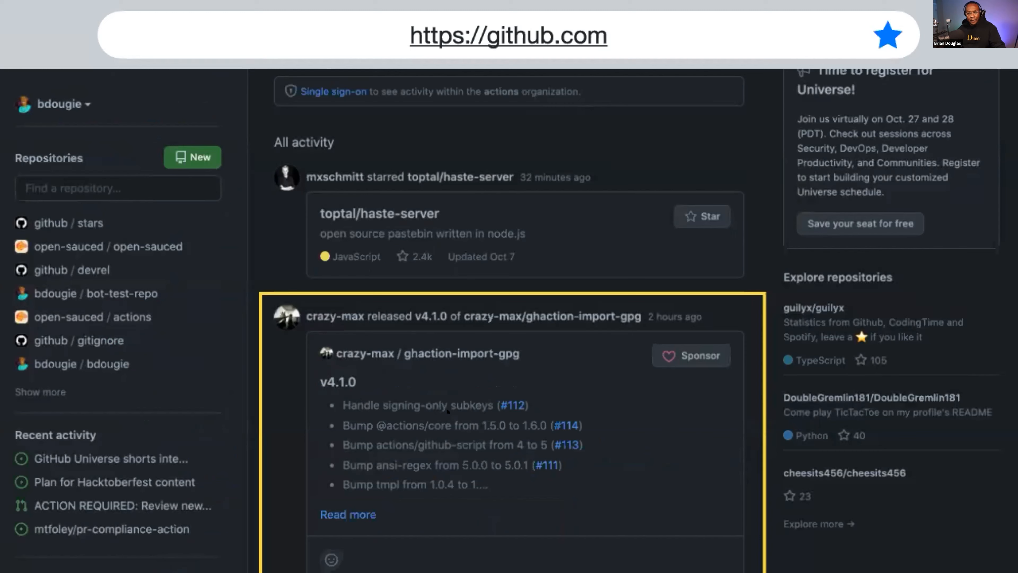
mouse_move(413, 439)
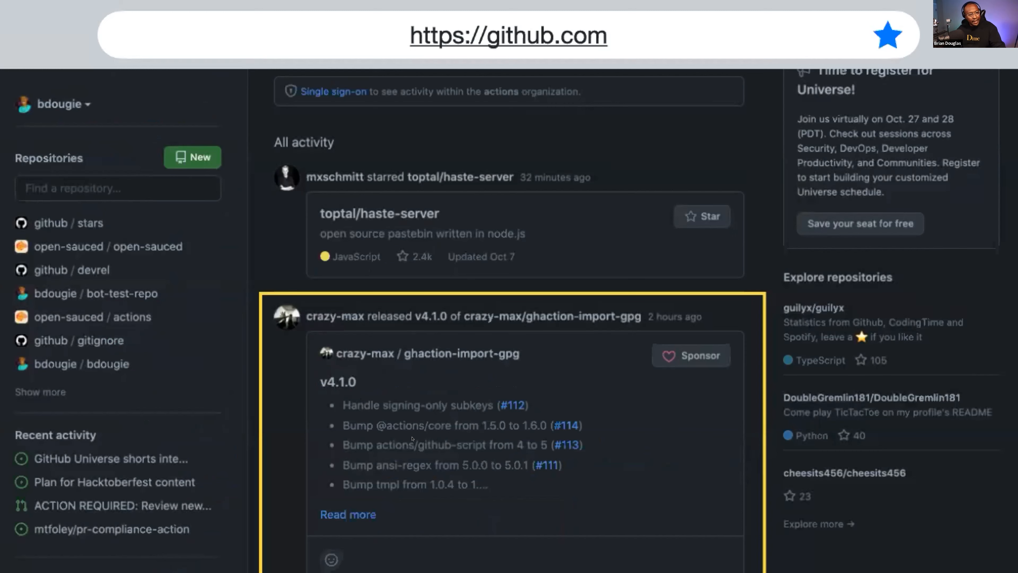
mouse_move(420, 448)
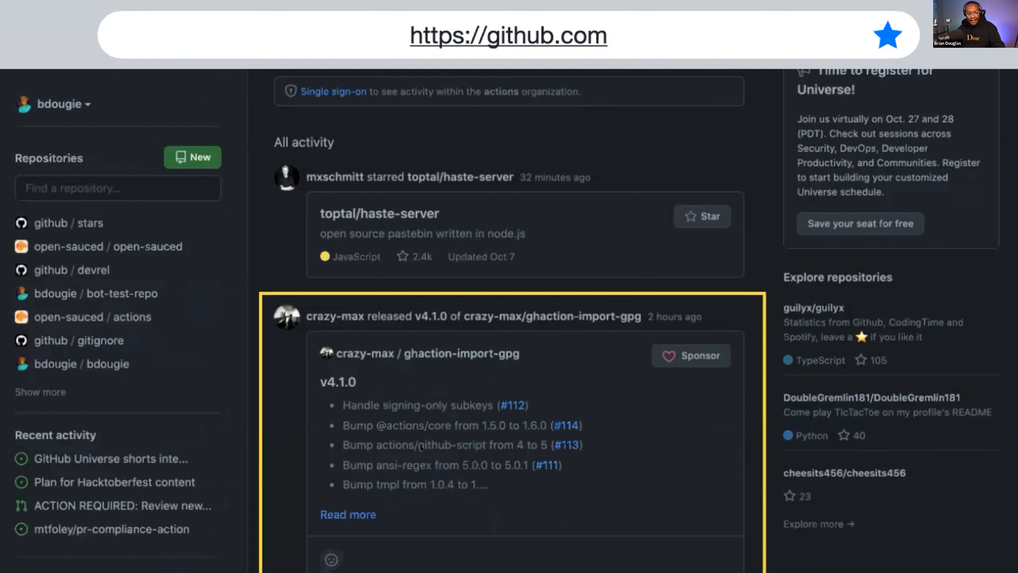